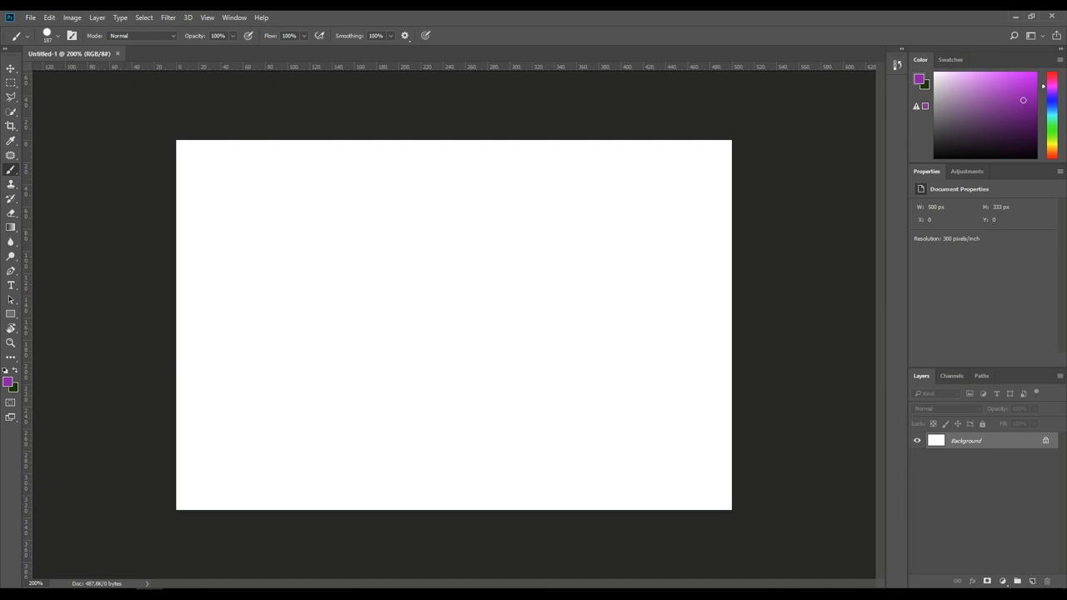
pyautogui.moveTo(91, 121)
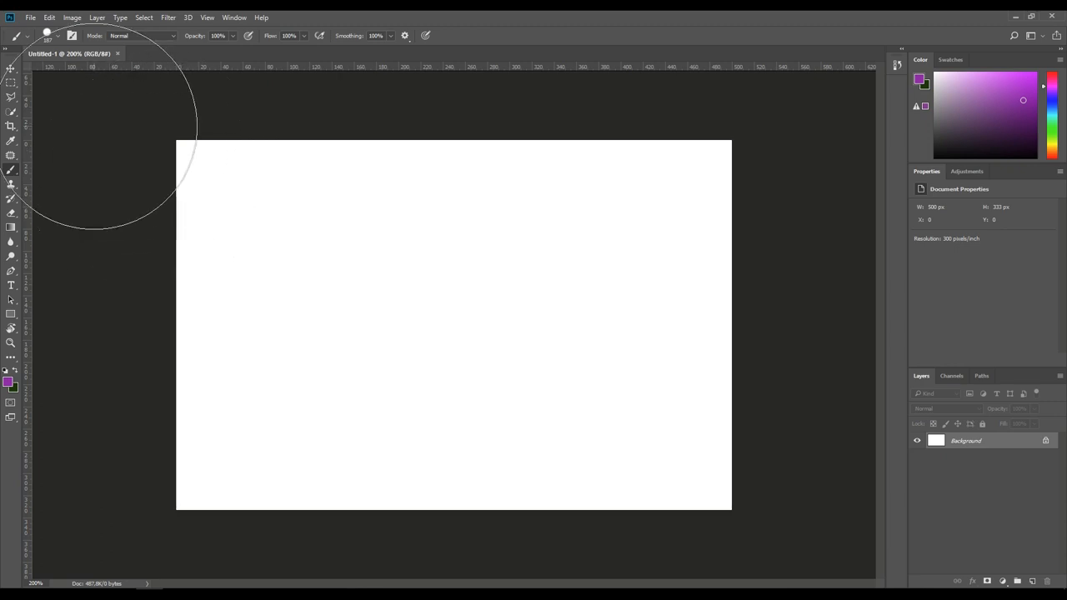
# Place the black-and-white rose image into the blank canvas with File > Place Embedded
pyautogui.click(30, 16)
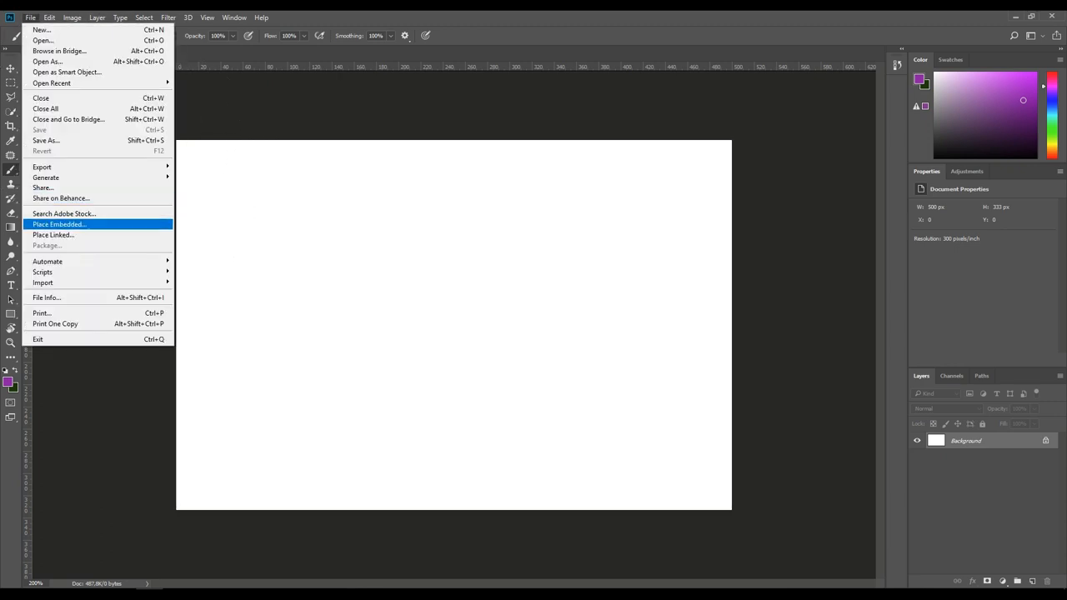
pyautogui.click(59, 225)
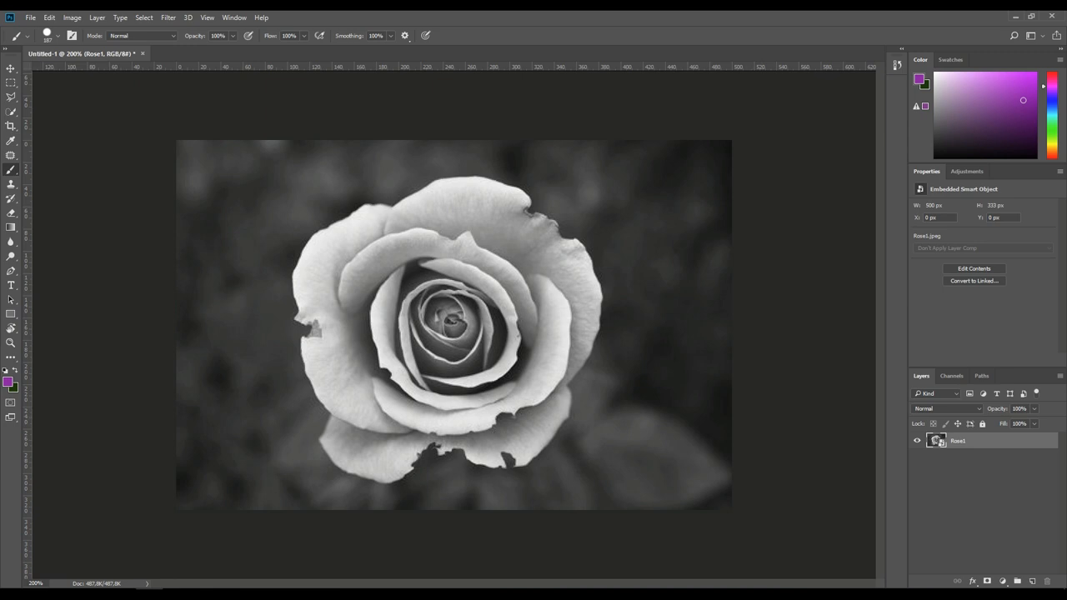
# Paint a Quick Selection over the rose and invert it to select the blurred background
pyautogui.click(11, 97)
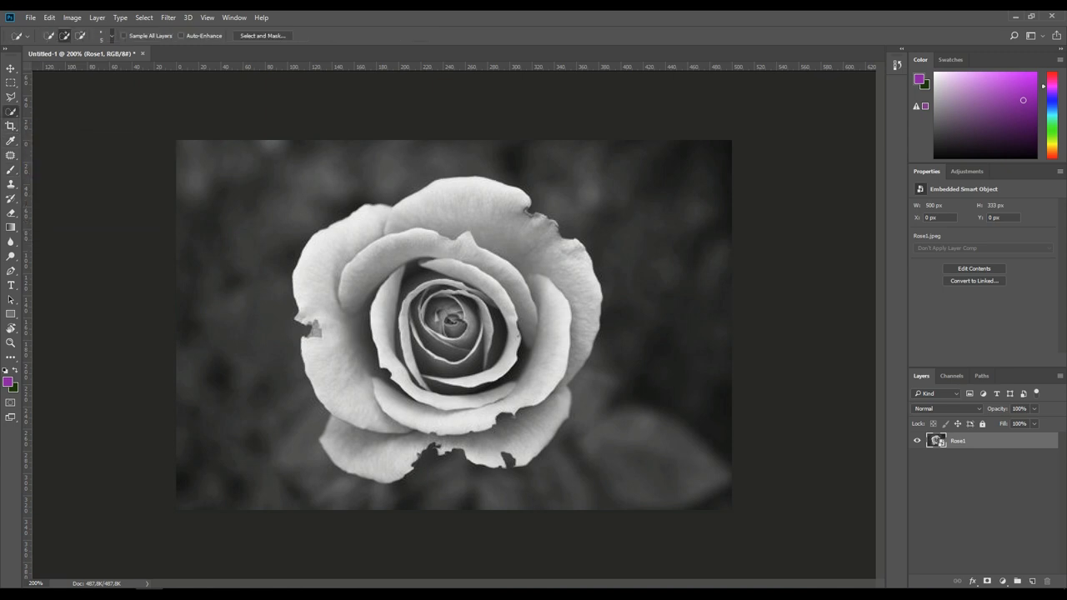
pyautogui.click(109, 35)
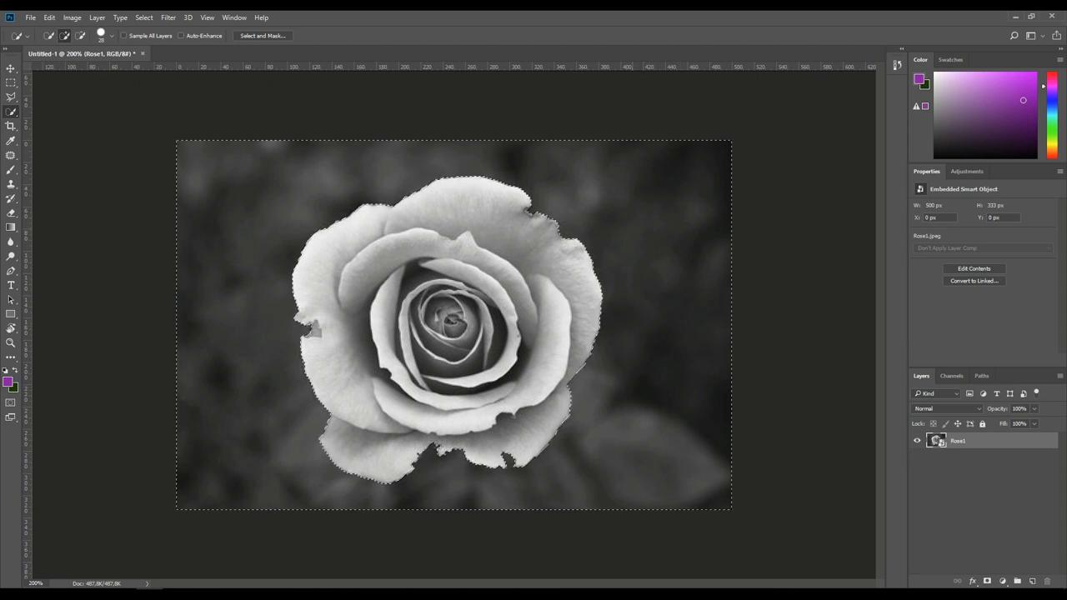
pyautogui.press('q')
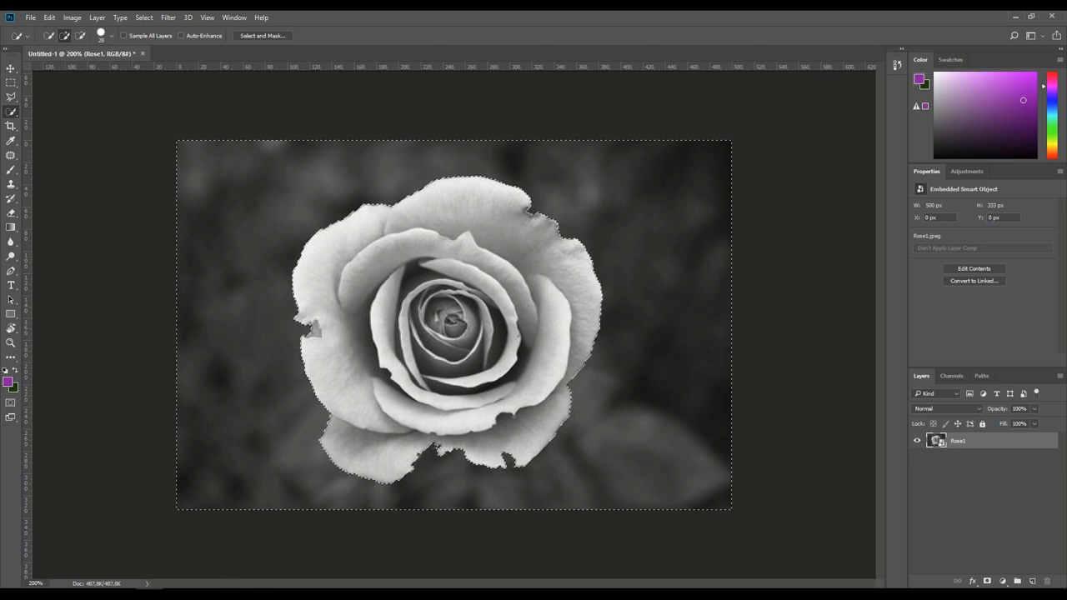
# In Select and Mask, adjust overlay transparency, set Feather to 0.5 px and apply
pyautogui.click(262, 35)
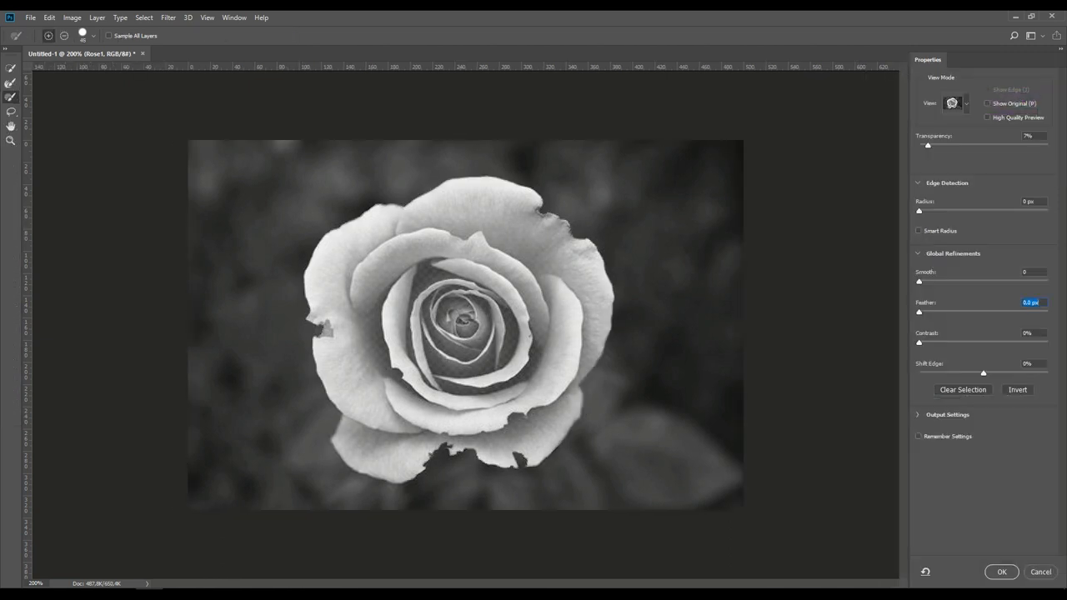
pyautogui.moveTo(929, 145); pyautogui.dragTo(1007, 145)
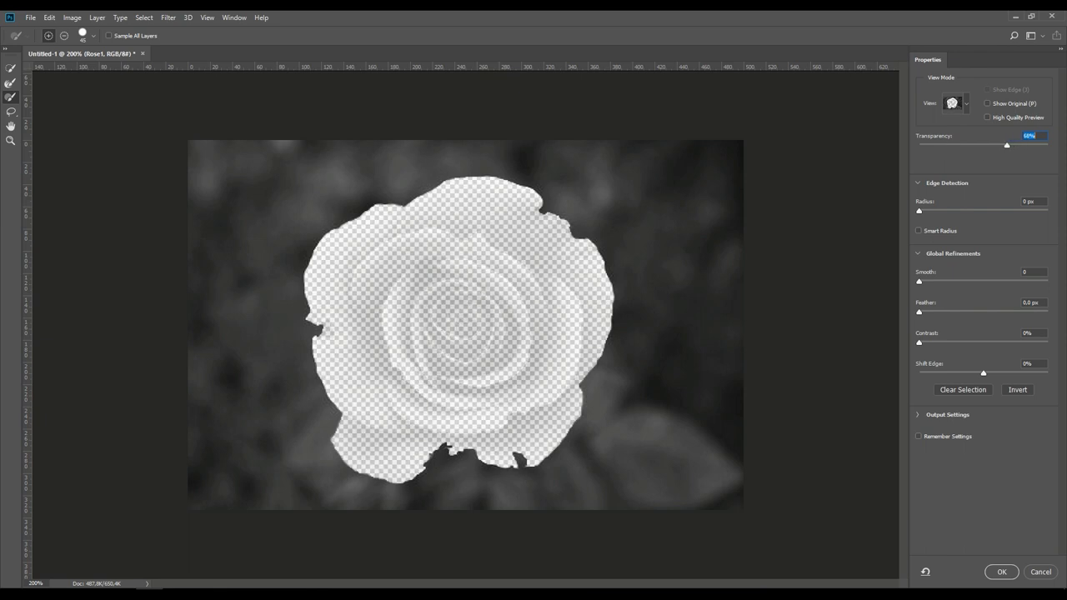
pyautogui.moveTo(1007, 145); pyautogui.dragTo(936, 145)
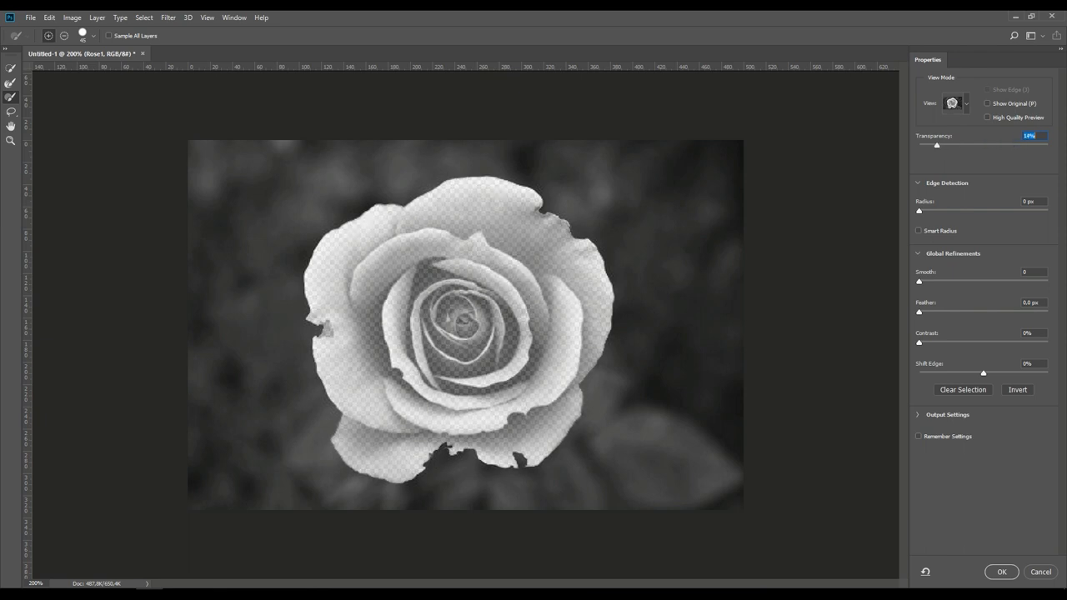
pyautogui.moveTo(937, 144); pyautogui.dragTo(933, 144)
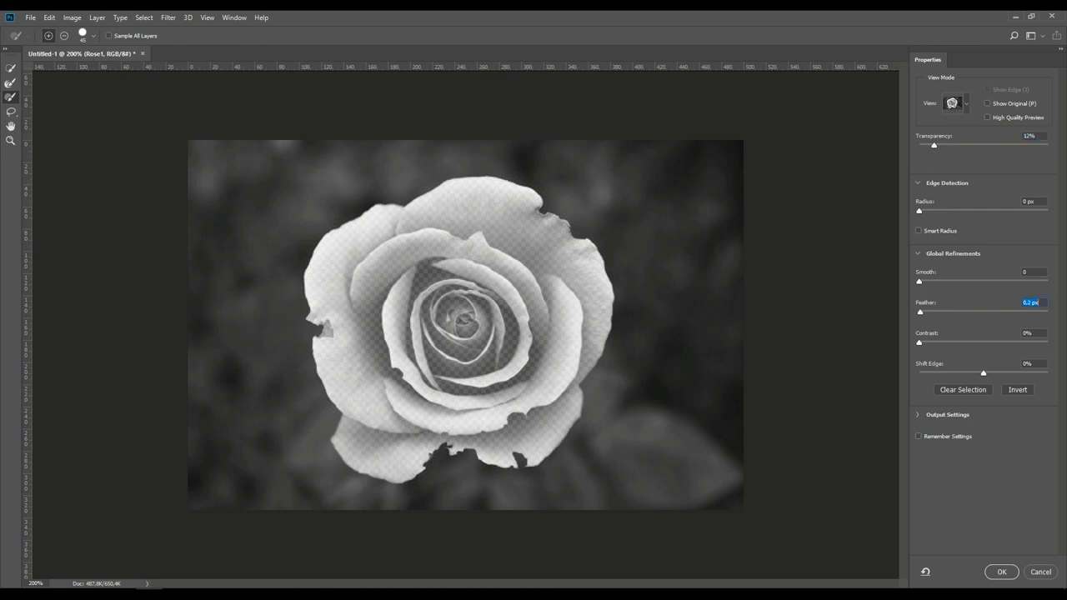
pyautogui.moveTo(919, 312); pyautogui.dragTo(924, 312)
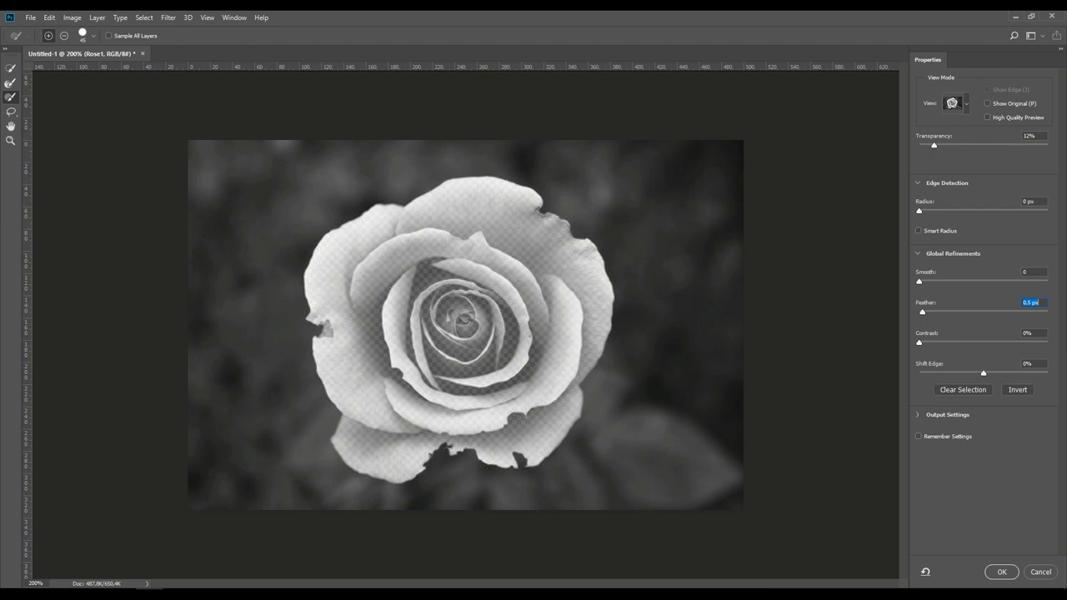
pyautogui.click(1001, 572)
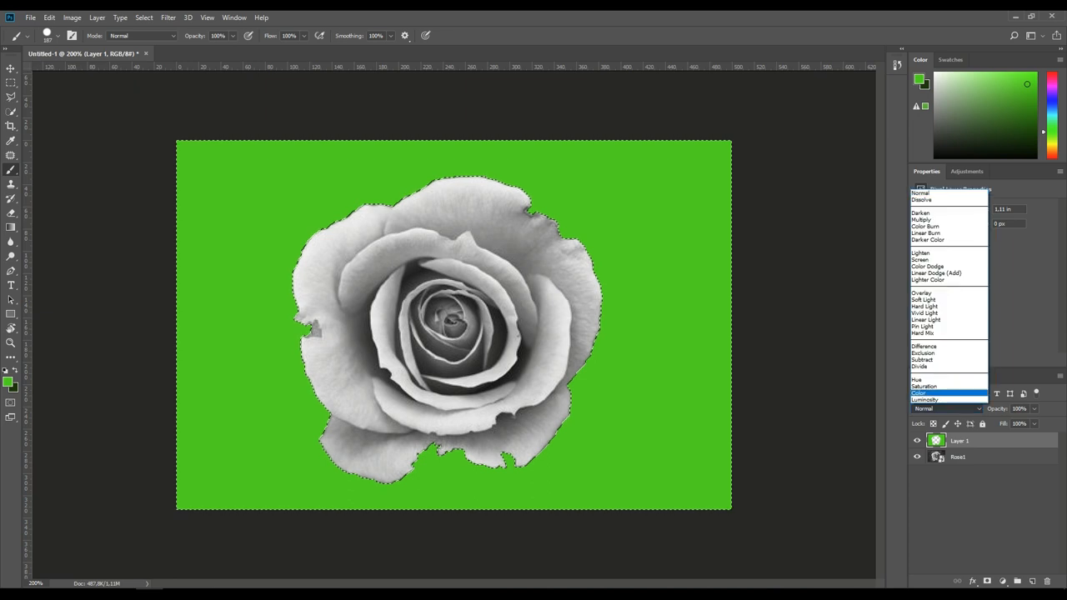
# Set the green fill layer's blend mode to Color and lower its opacity to about 69%
pyautogui.click(919, 393)
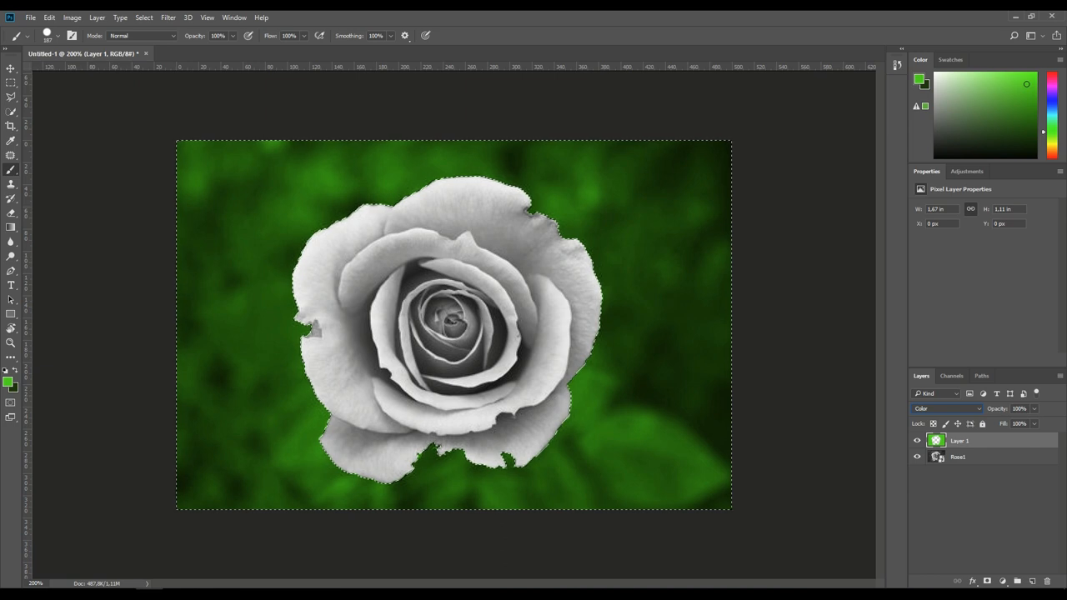
pyautogui.click(1019, 409)
pyautogui.write('54')
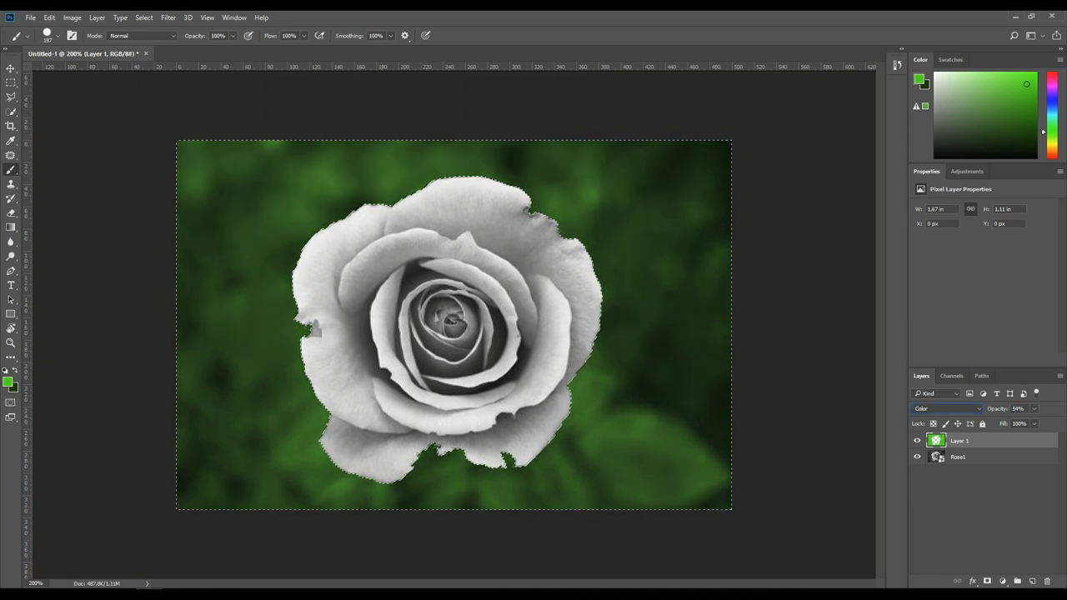
pyautogui.click(1018, 409)
pyautogui.write('69')
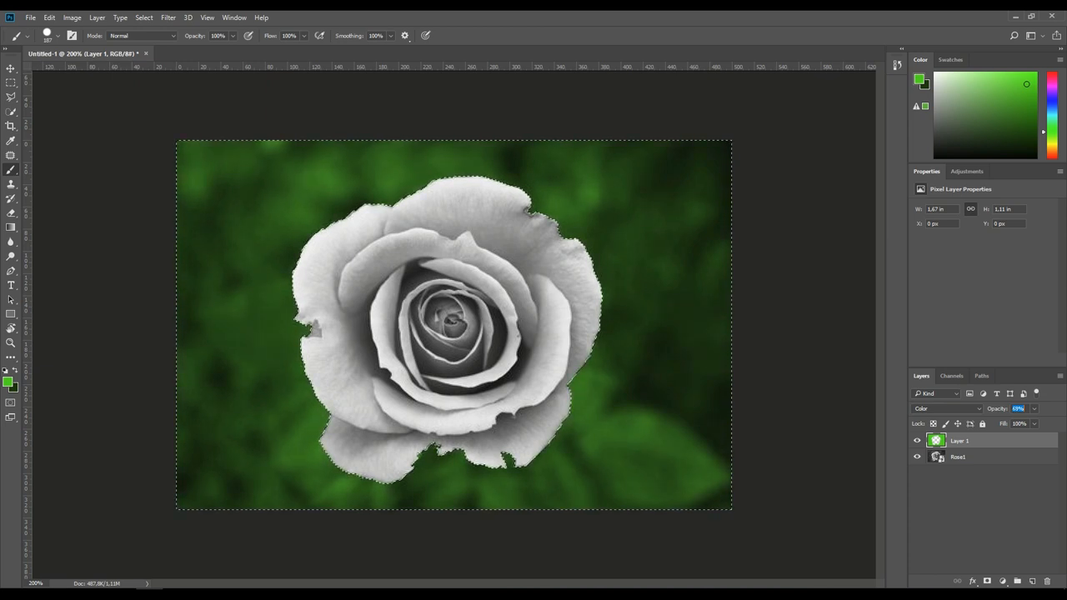
pyautogui.moveTo(775, 475)
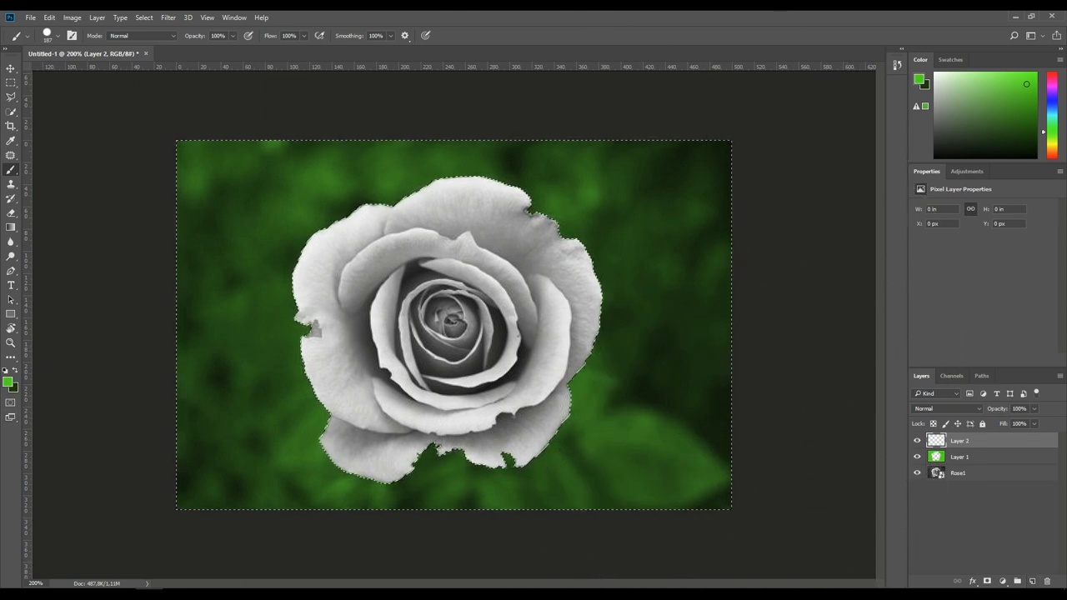
# Invert the selection onto the rose, fill it pink on a new layer, and strengthen its opacity
pyautogui.click(144, 17)
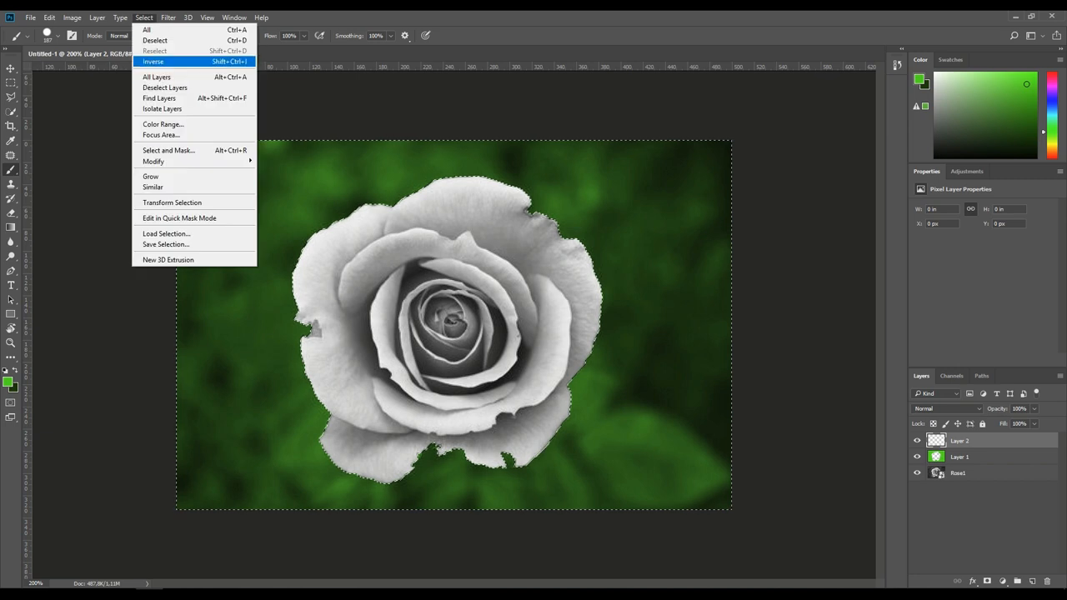
pyautogui.click(154, 61)
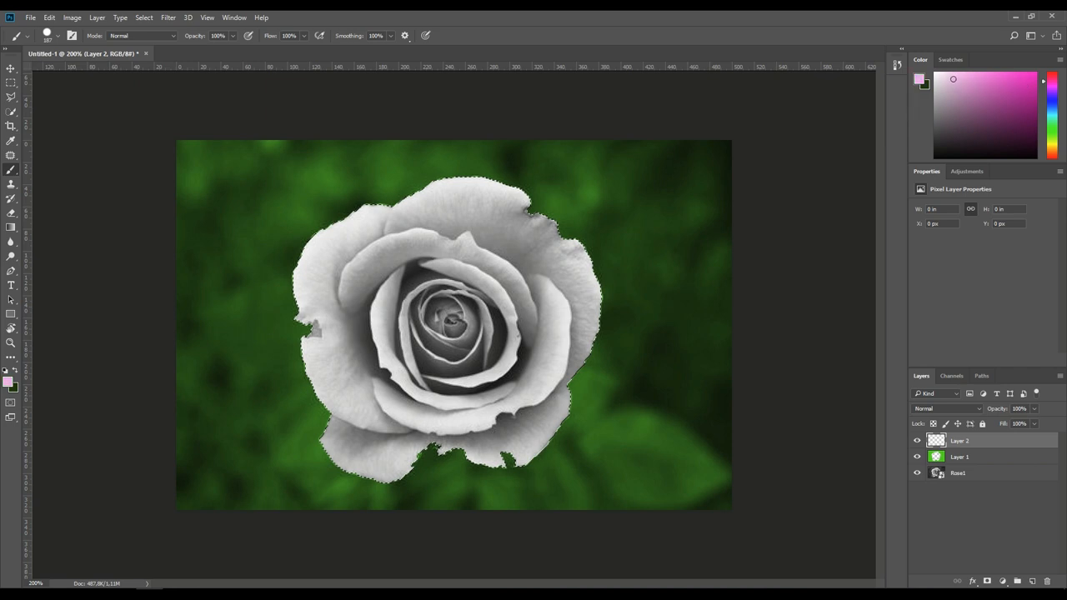
pyautogui.moveTo(309, 413)
pyautogui.write('65')
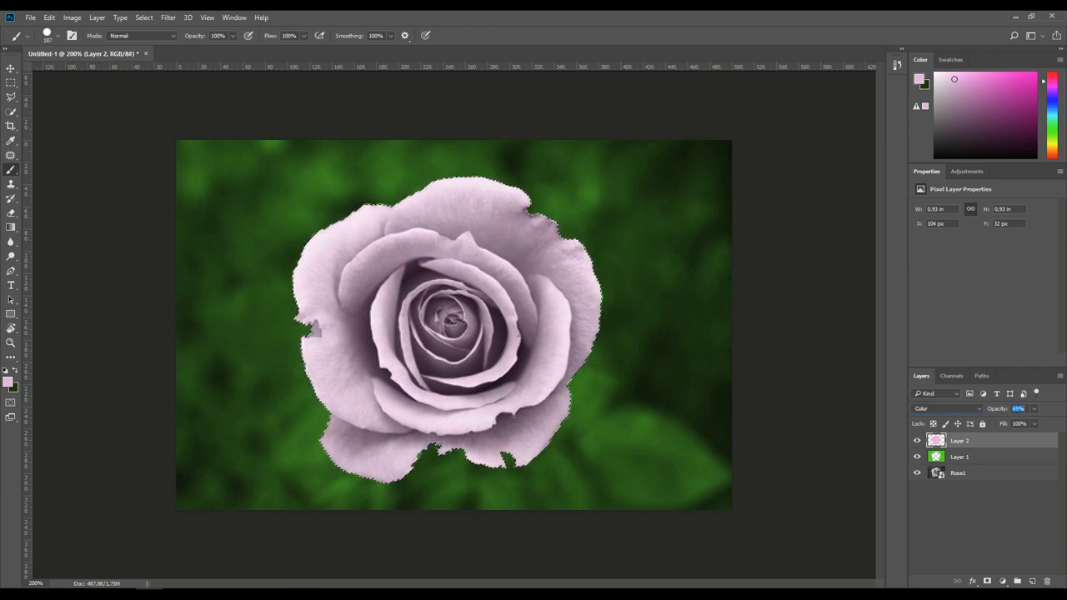
pyautogui.click(1018, 408)
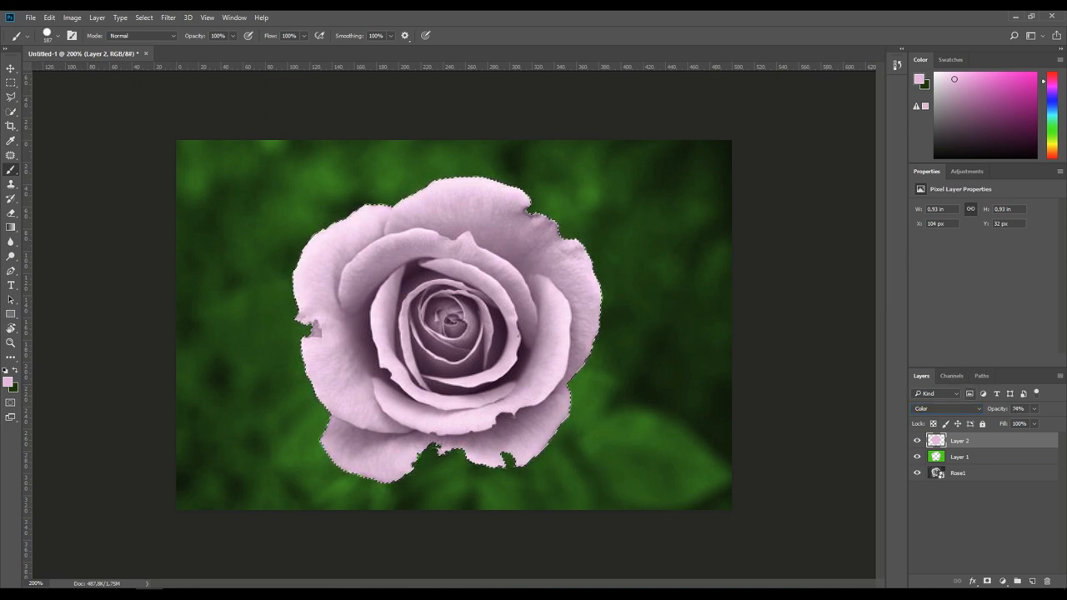
pyautogui.click(49, 17)
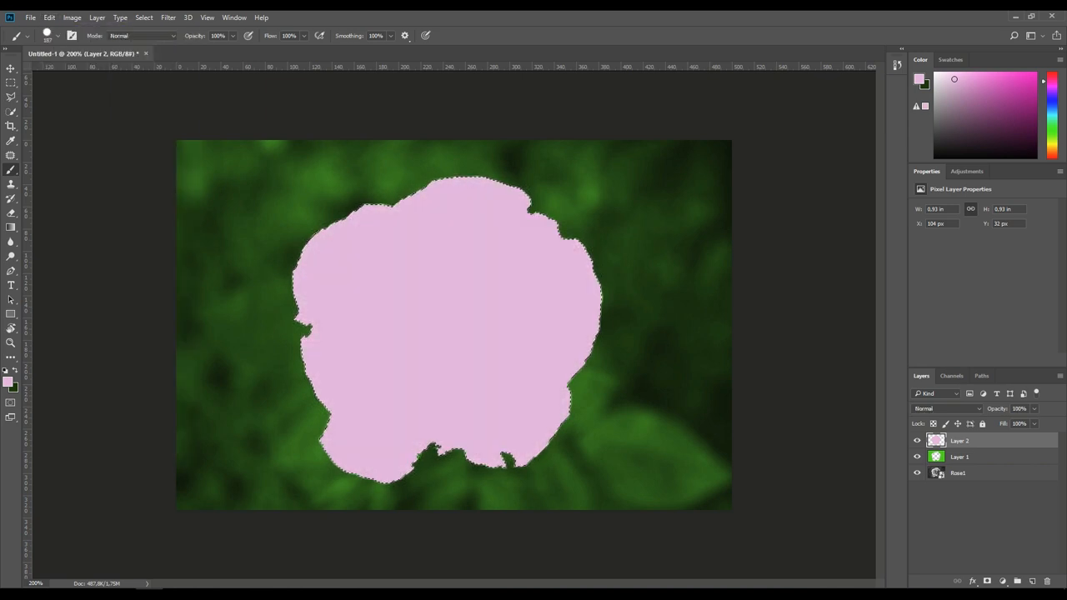
# Undo the solid pink fill, fill with red, set opacity to 64% and try Multiply blending
pyautogui.click(50, 17)
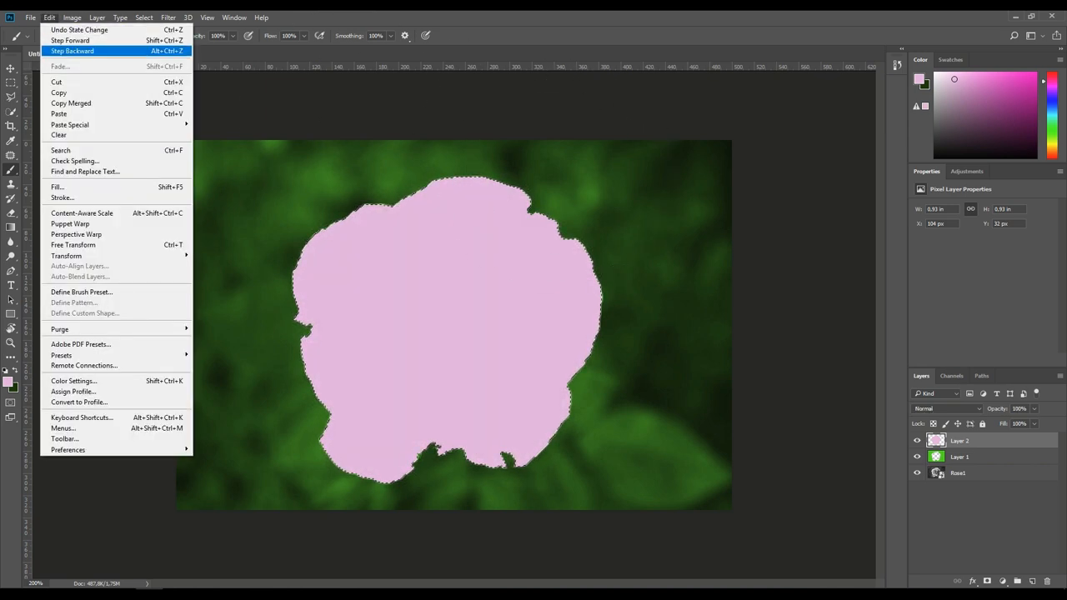
pyautogui.click(72, 51)
pyautogui.write('63')
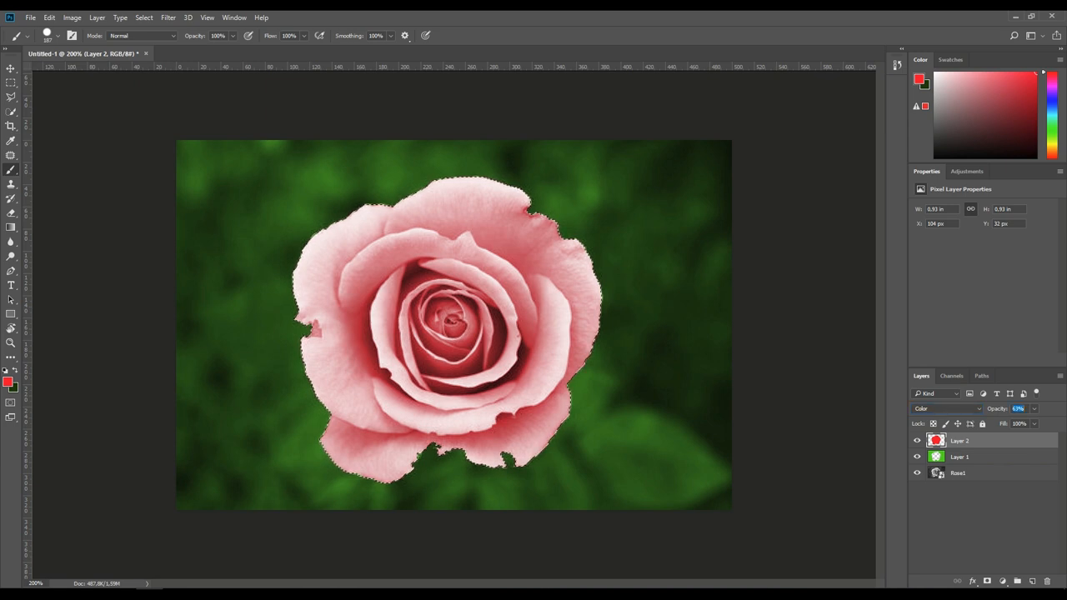
pyautogui.click(1019, 408)
pyautogui.write('64')
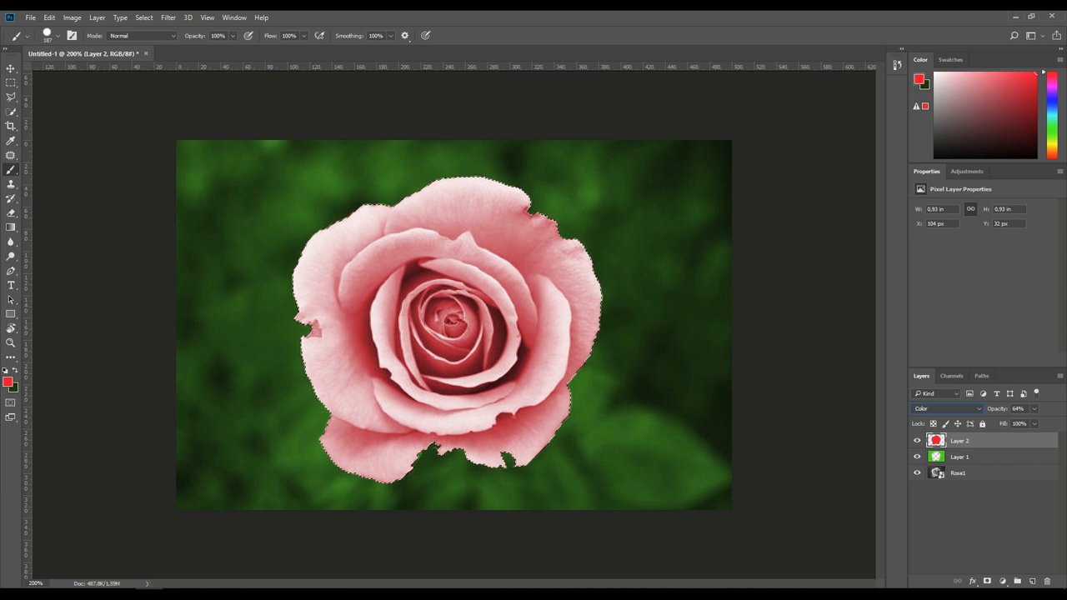
pyautogui.click(946, 409)
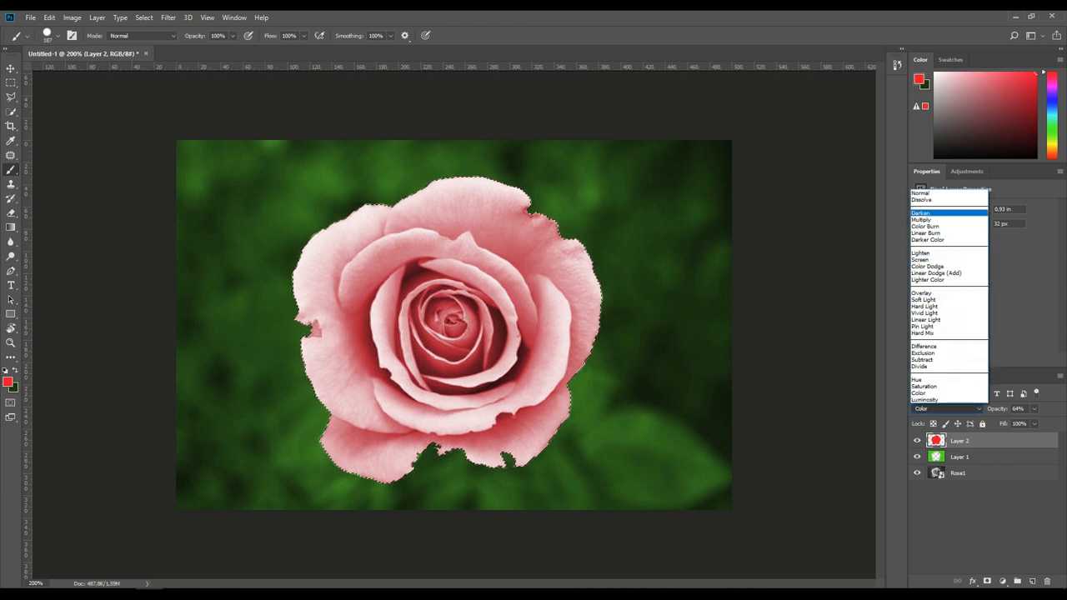
pyautogui.click(921, 219)
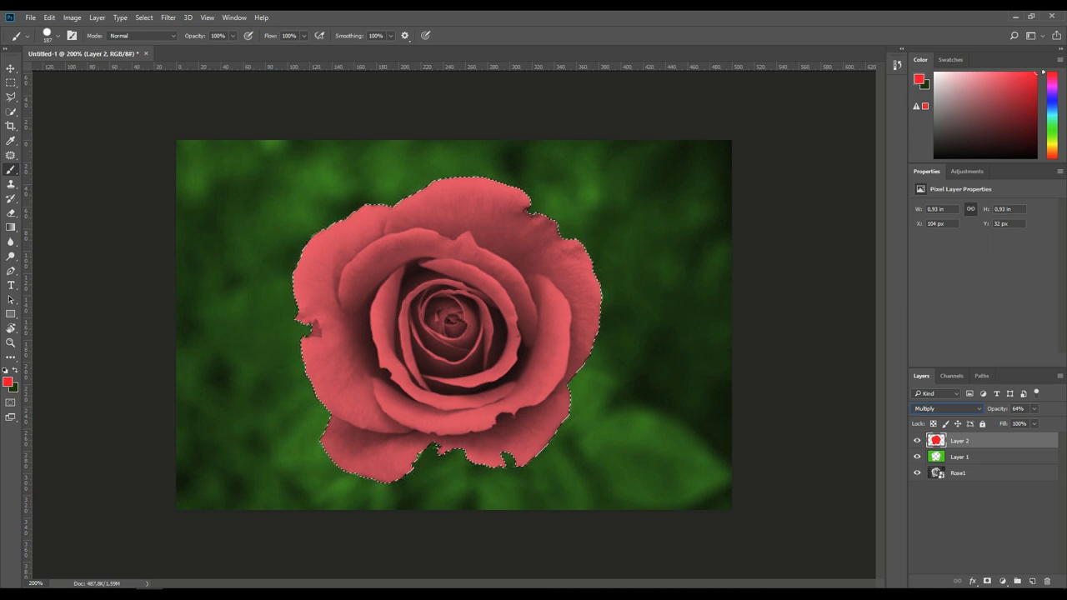
pyautogui.moveTo(475, 329)
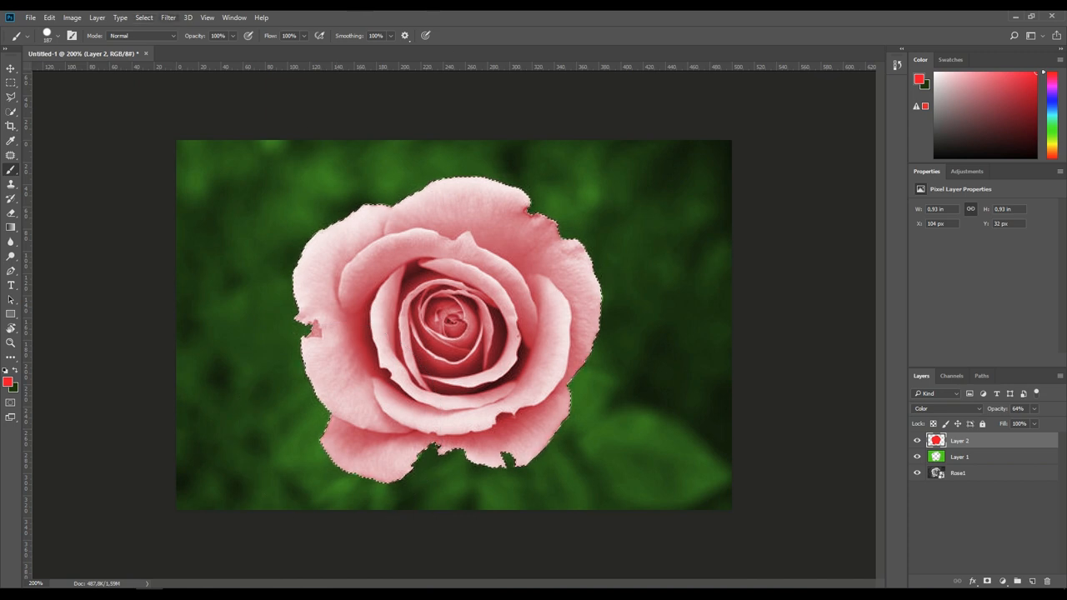
pyautogui.click(143, 17)
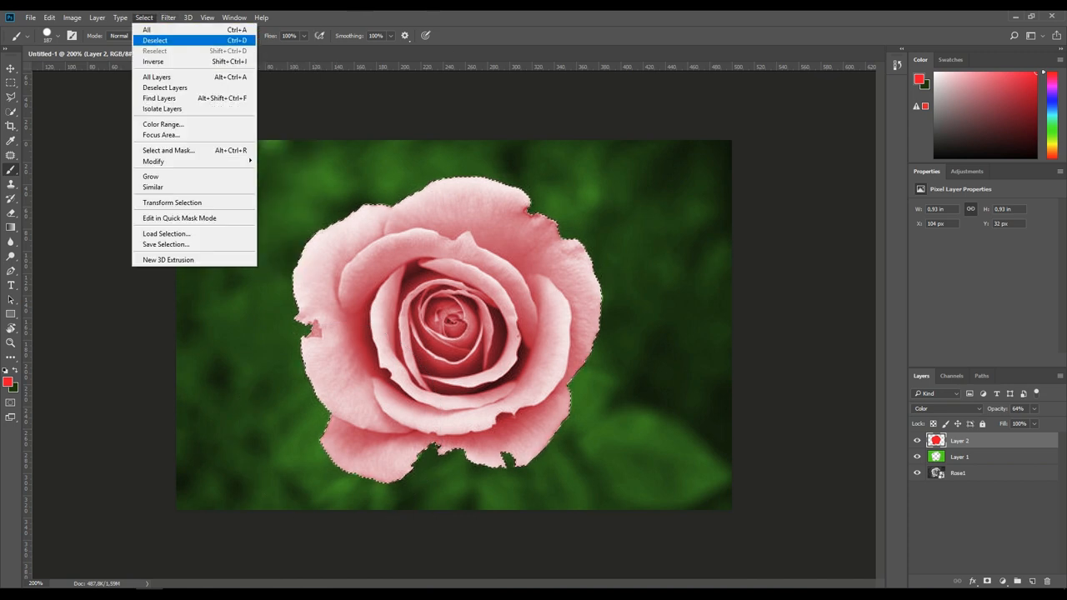
# Deselect the rose-shaped selection outline
pyautogui.click(155, 40)
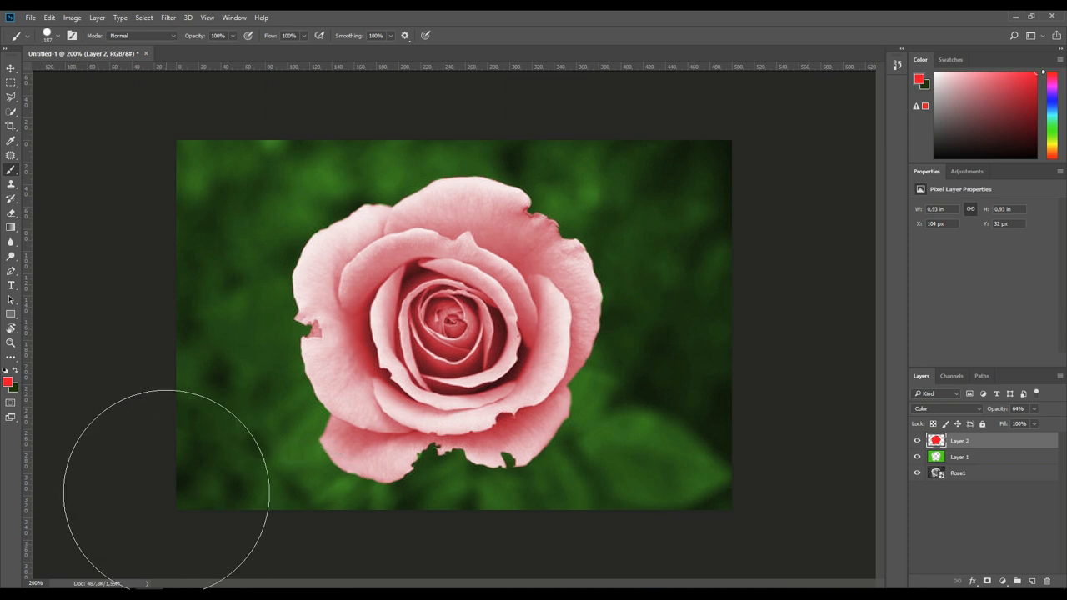
pyautogui.moveTo(700, 341)
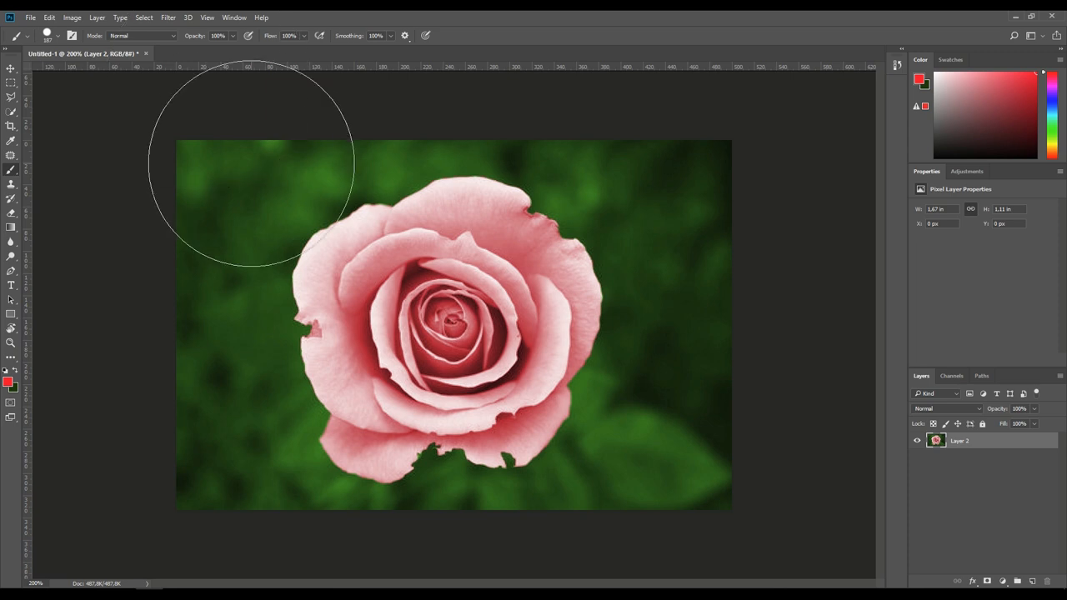
pyautogui.moveTo(746, 250)
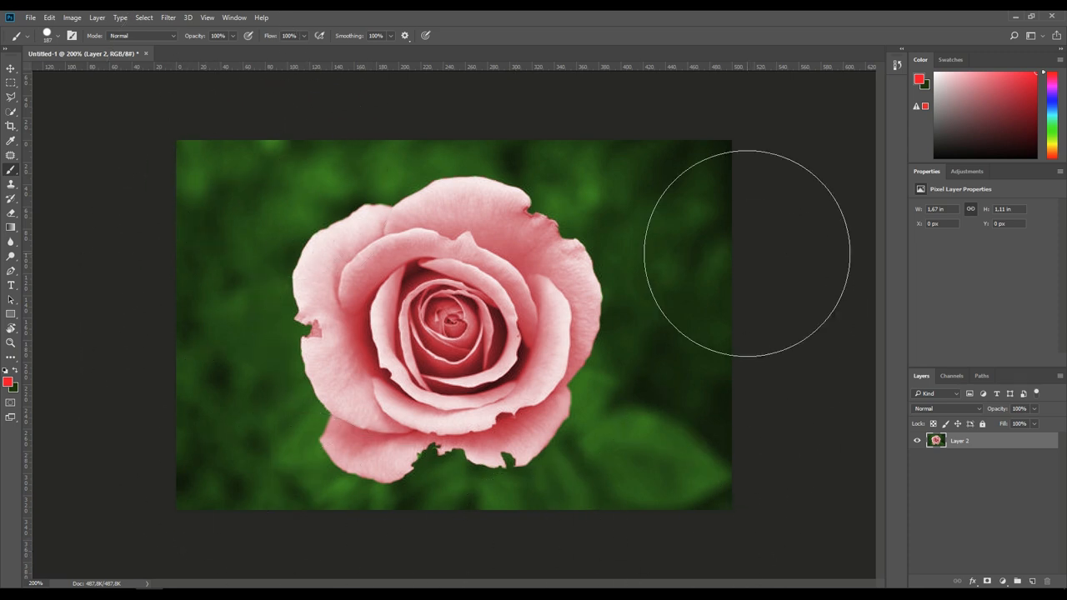
pyautogui.moveTo(748, 253)
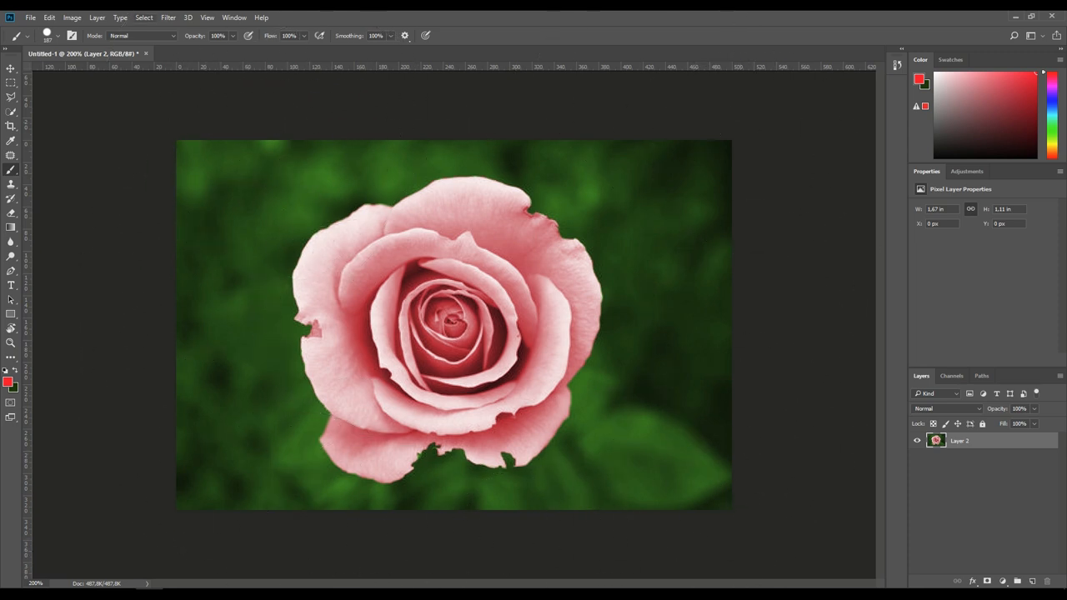
# Apply a Tilt-Shift blur, nudging the focus band slightly upward and adjusting the blur strength
pyautogui.click(168, 17)
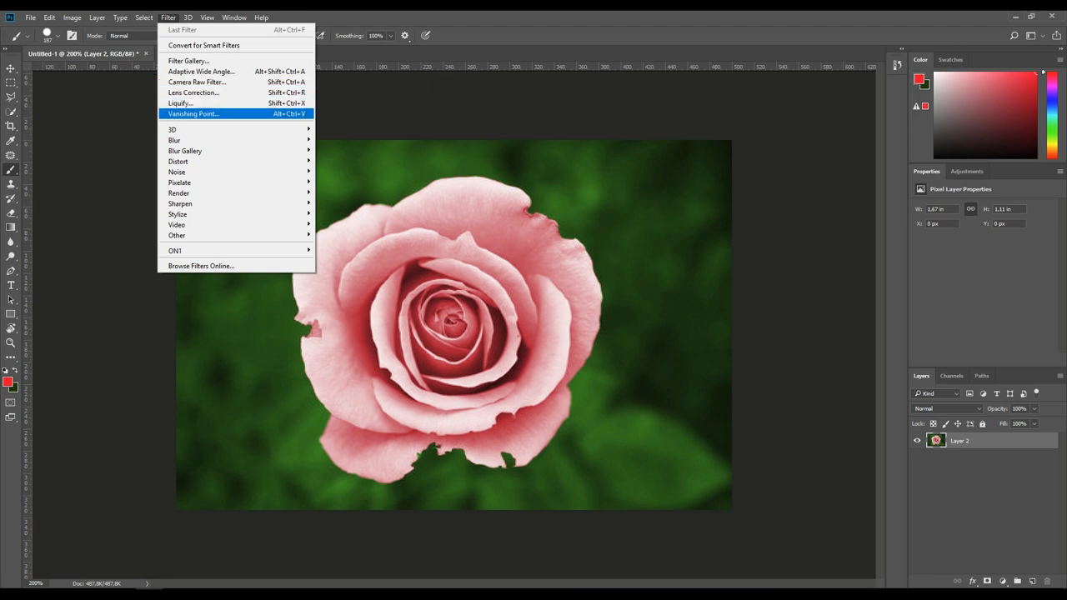
pyautogui.moveTo(174, 140)
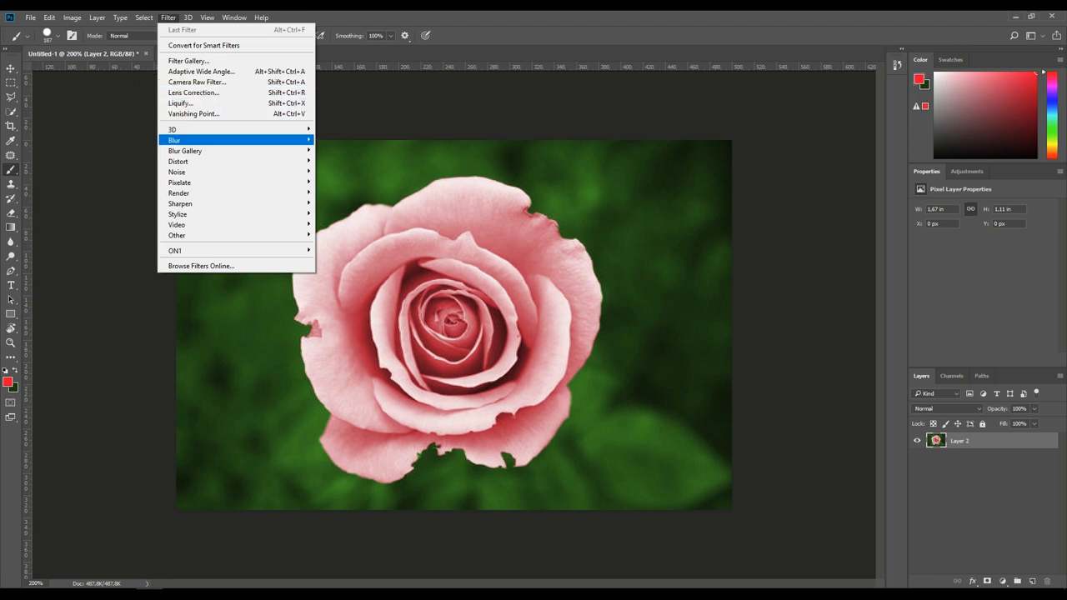
pyautogui.moveTo(185, 151)
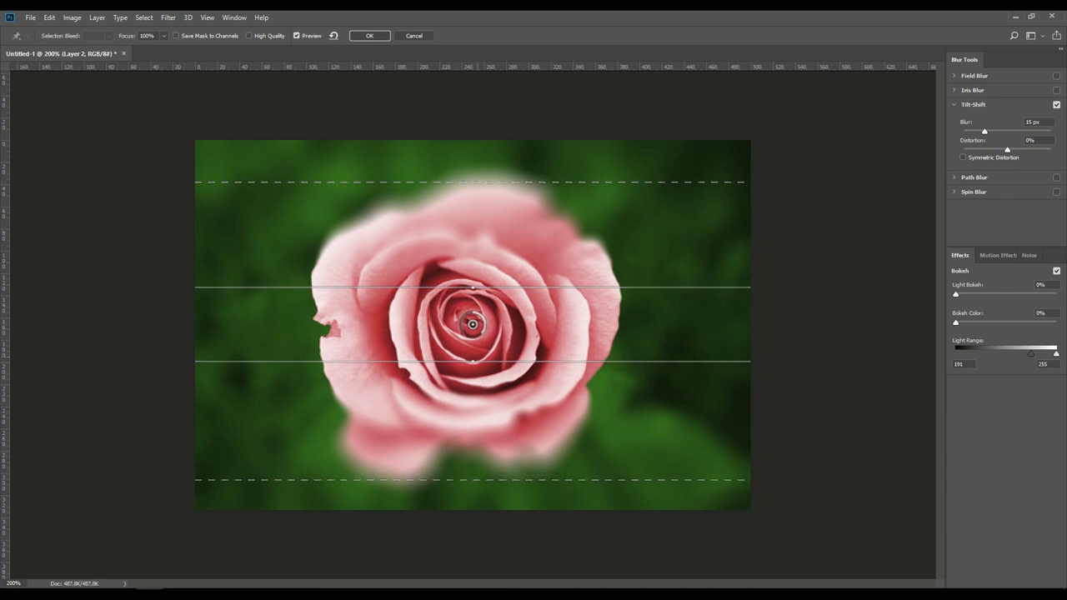
pyautogui.moveTo(473, 324); pyautogui.dragTo(463, 319)
pyautogui.write('18')
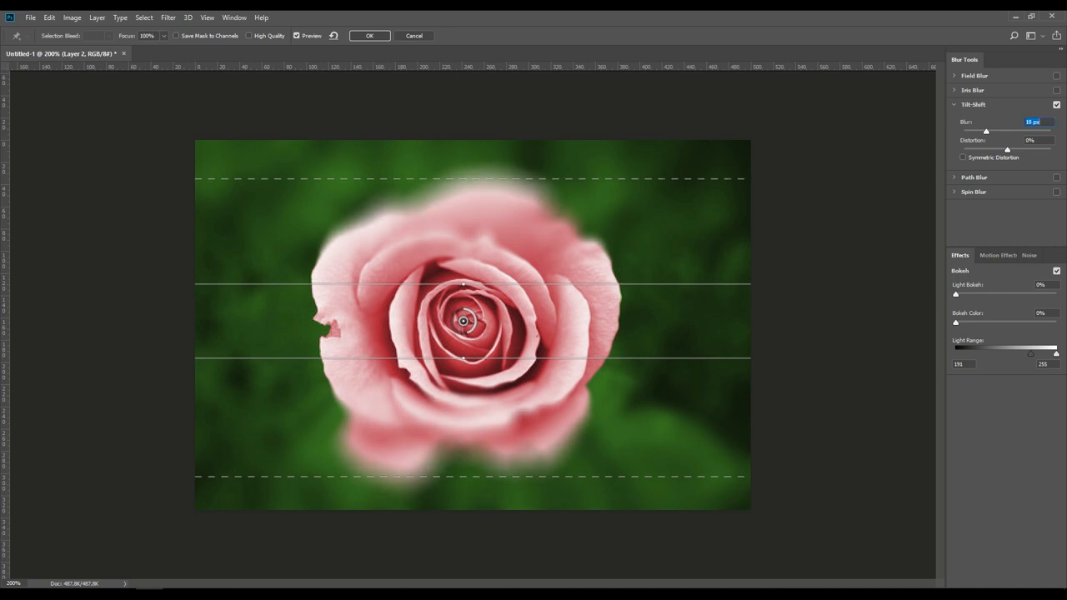
pyautogui.moveTo(986, 131); pyautogui.dragTo(969, 131)
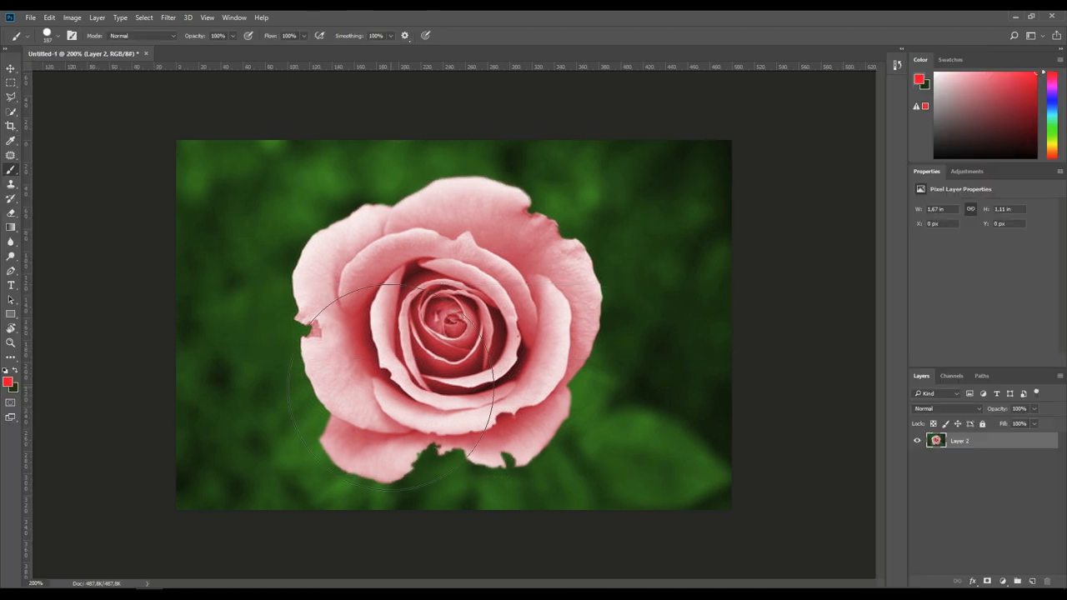
pyautogui.moveTo(792, 400)
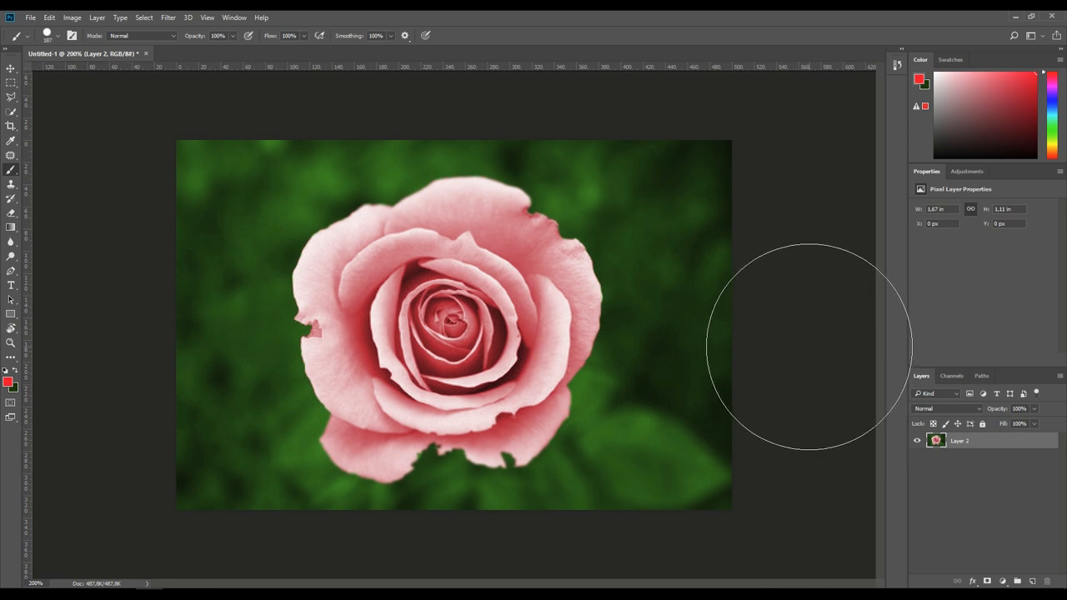
pyautogui.moveTo(797, 346)
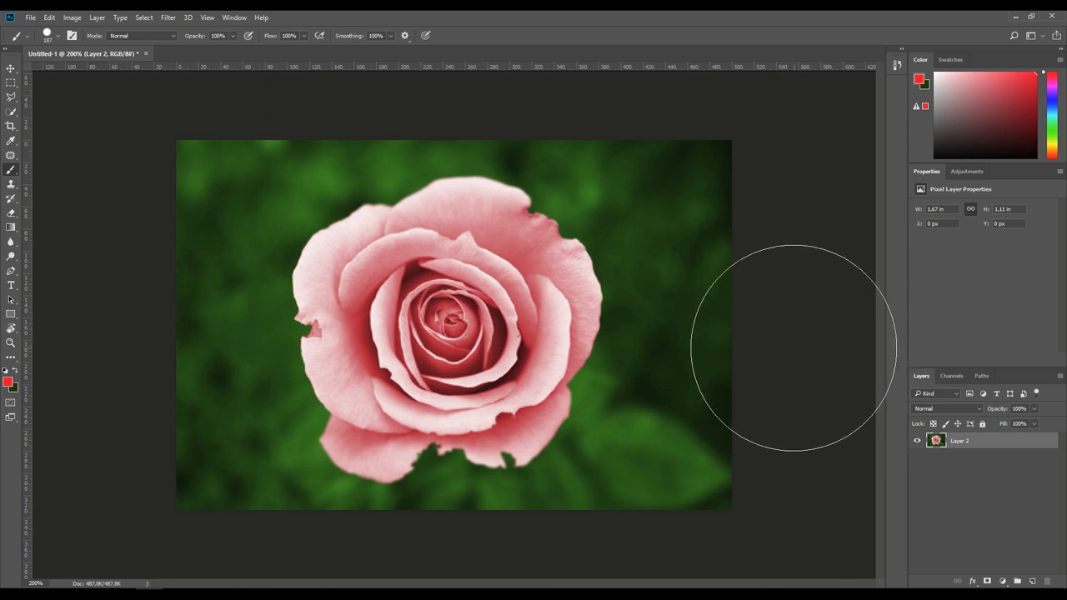
pyautogui.moveTo(438, 362)
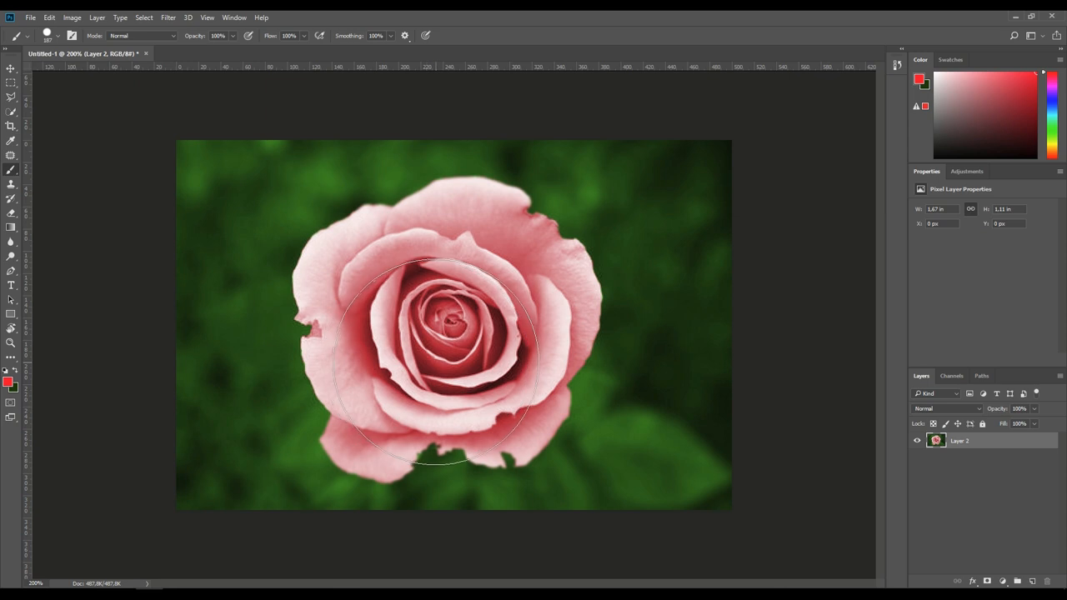